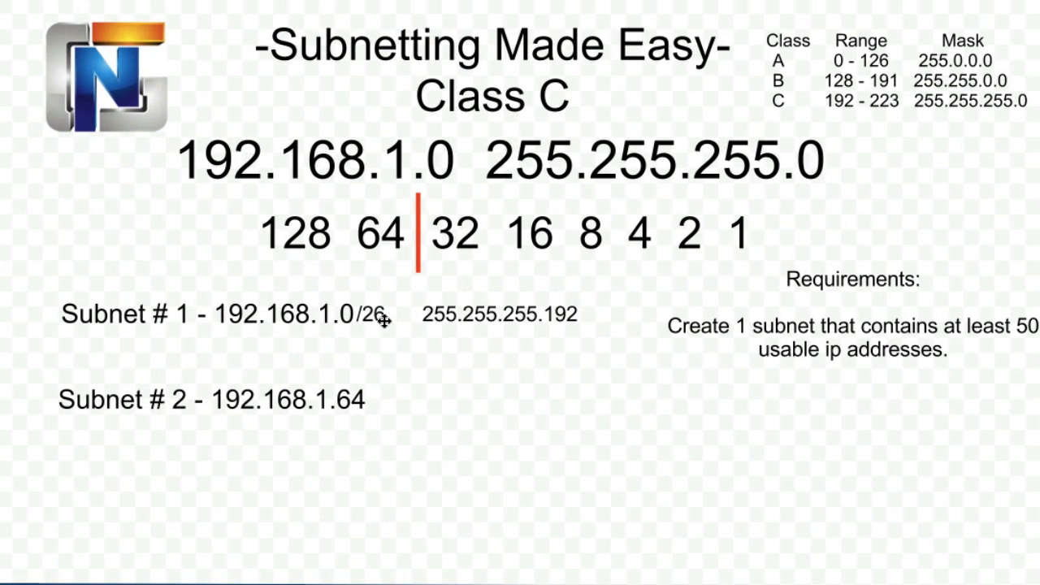
mouse_move(296, 259)
type("Broadcast - 192.168.1.63")
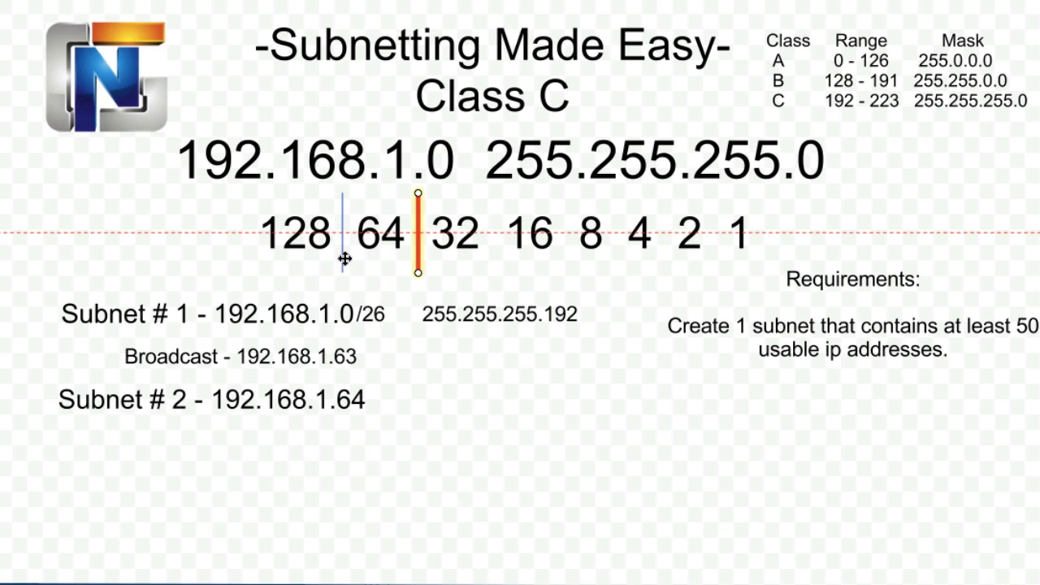
Reposition the red divider among the bit values to the new bit boundary
left_click_drag(419, 234, 341, 234)
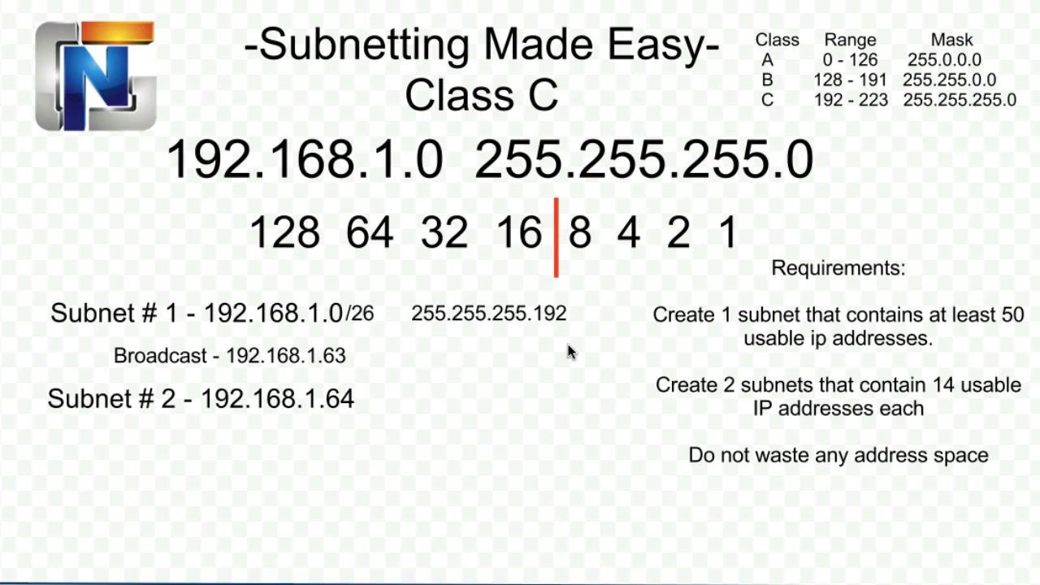
mouse_move(574, 392)
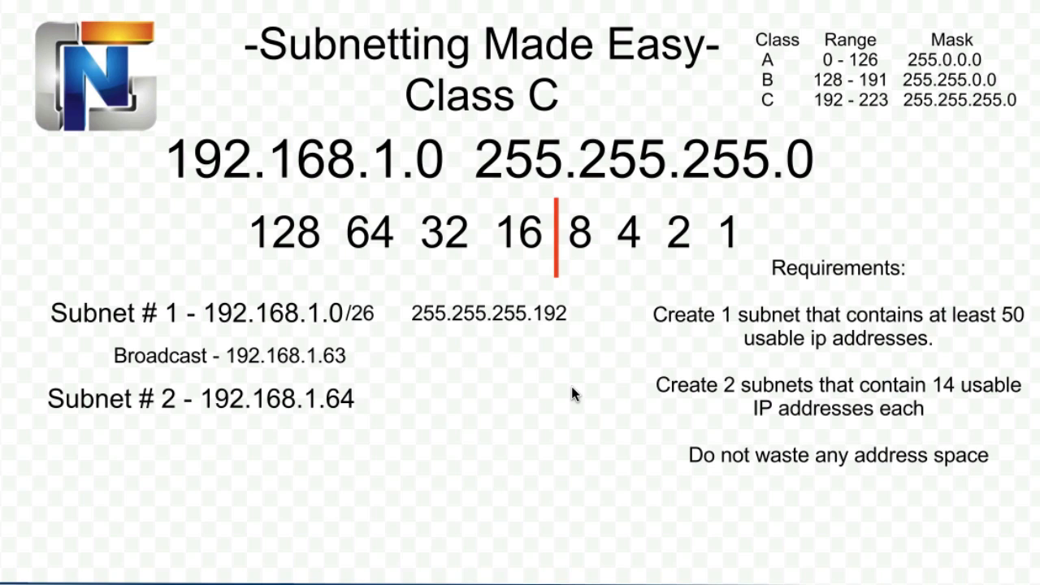
mouse_move(595, 392)
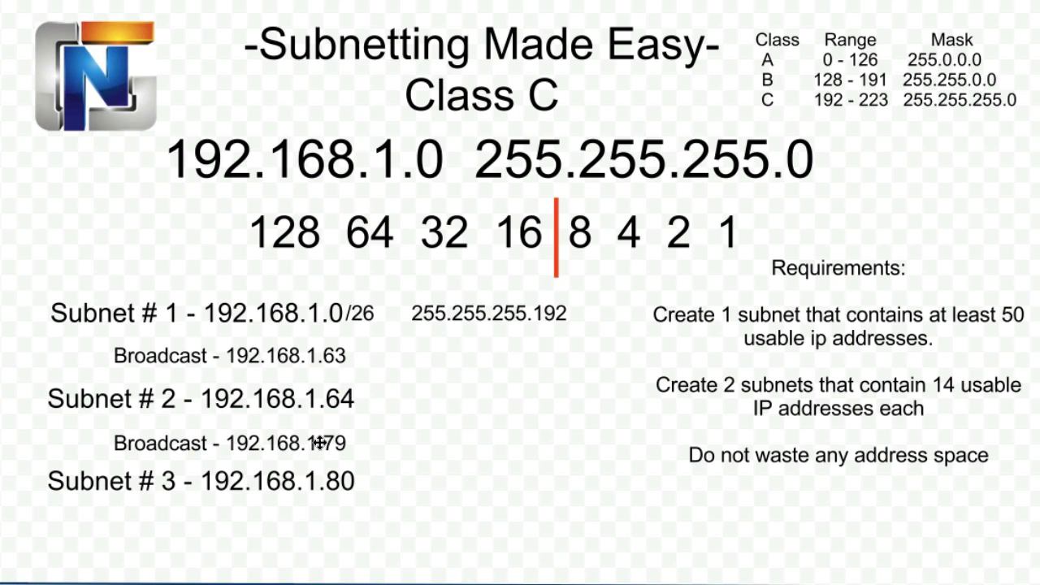
mouse_move(433, 433)
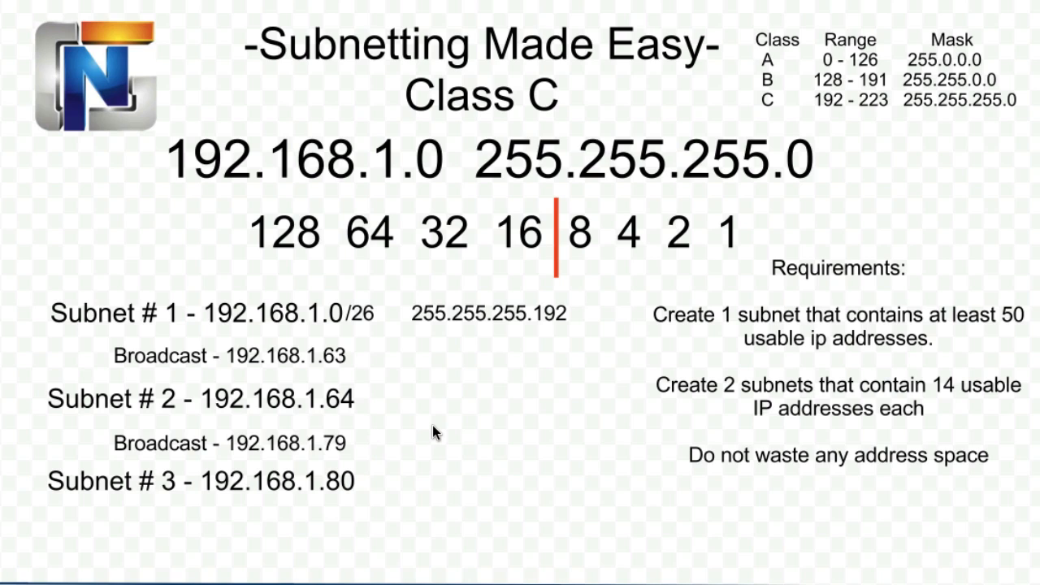
mouse_move(452, 435)
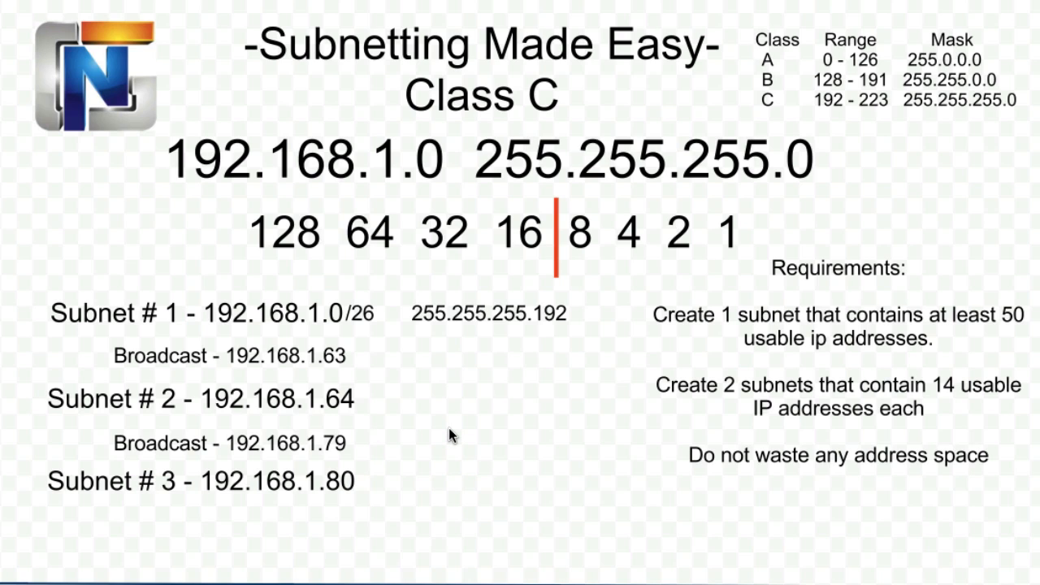
mouse_move(314, 254)
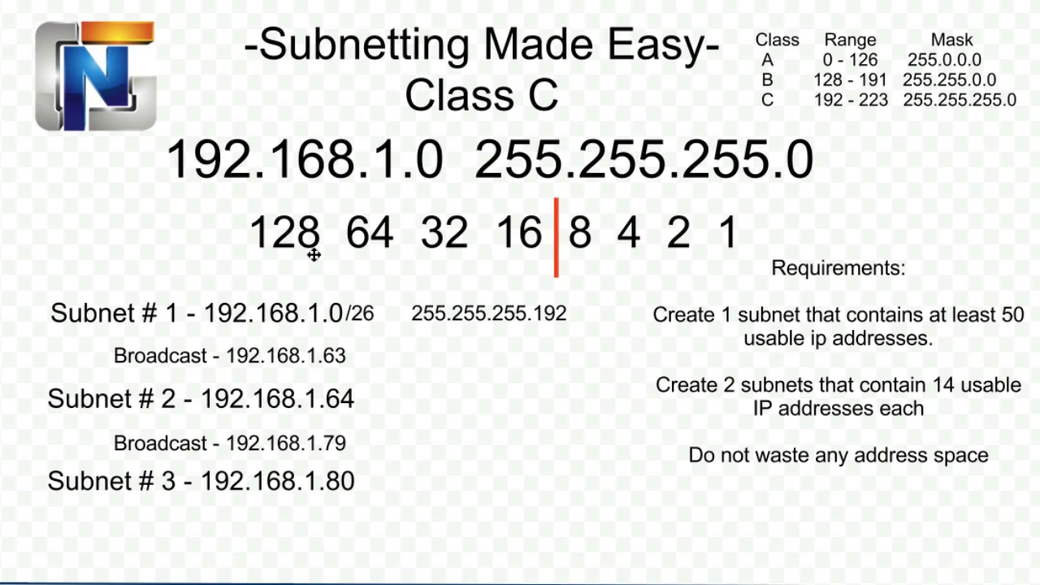
mouse_move(351, 258)
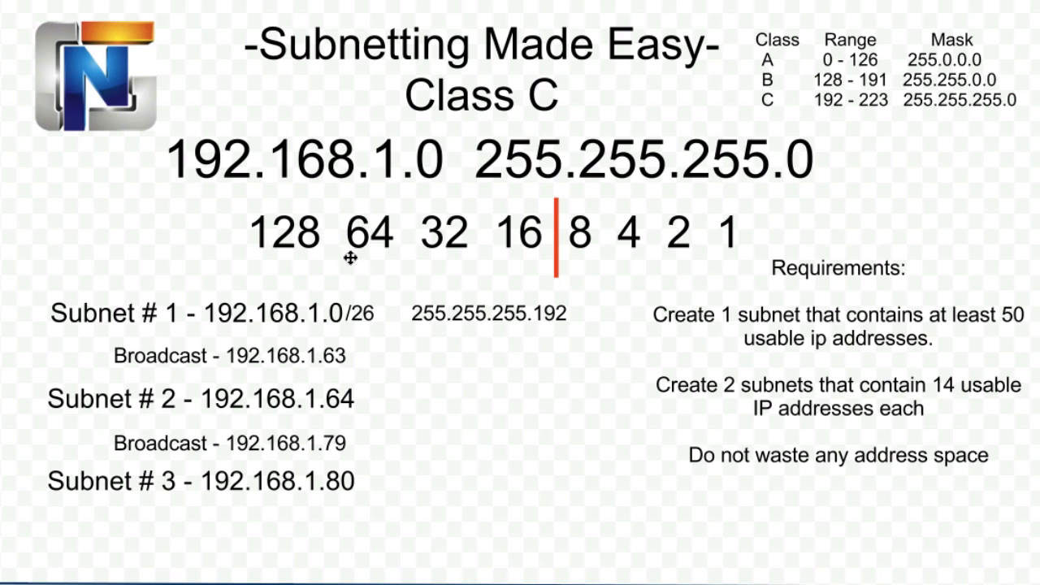
mouse_move(423, 247)
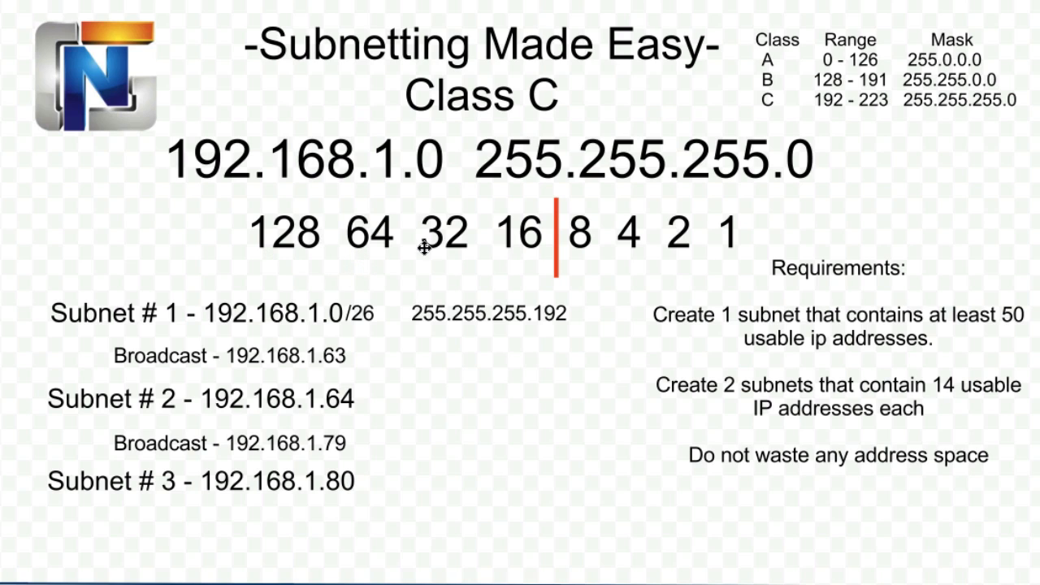
mouse_move(504, 279)
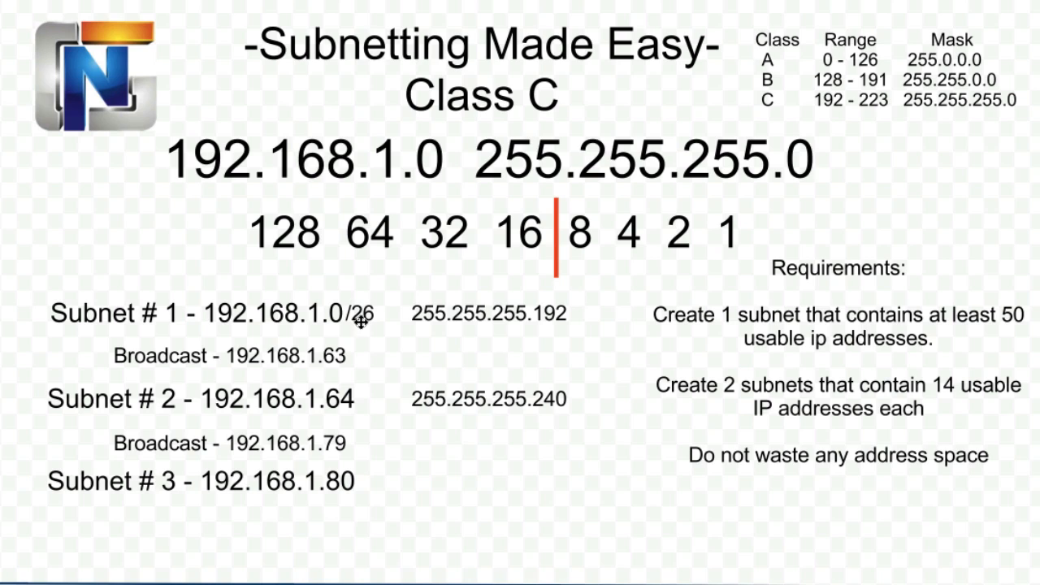
mouse_move(387, 384)
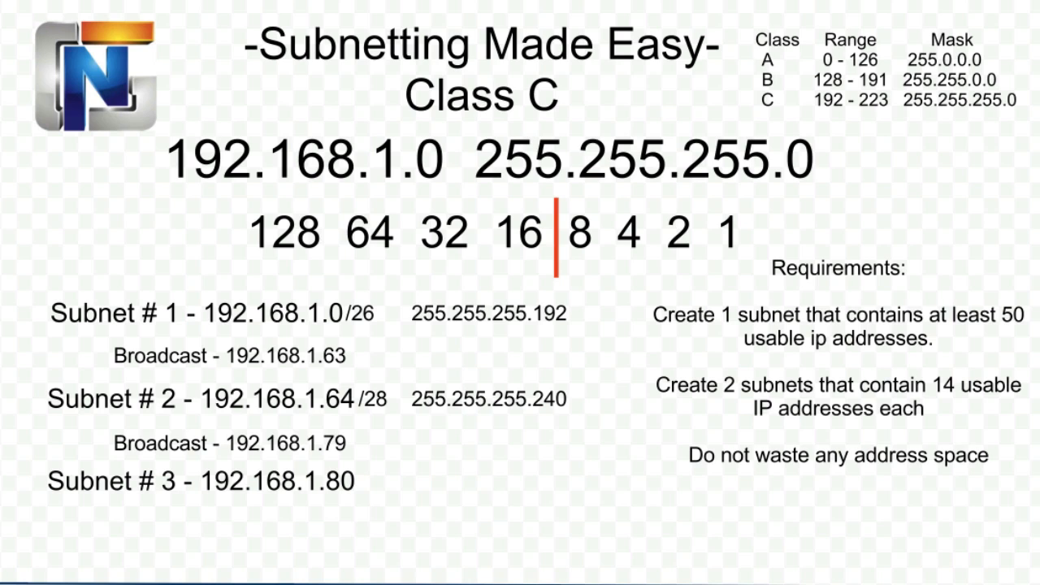
mouse_move(555, 562)
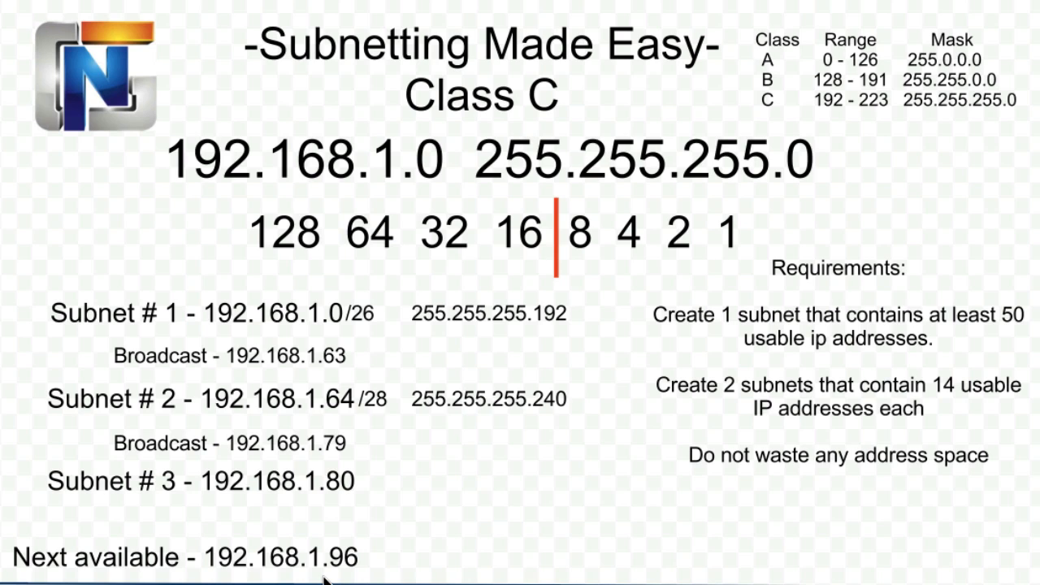
mouse_move(421, 431)
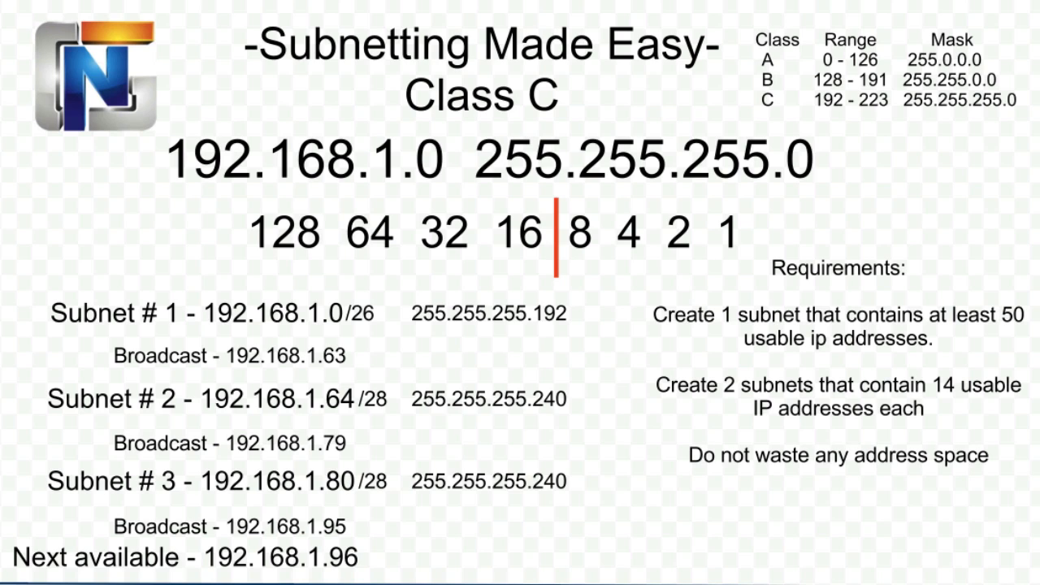
mouse_move(374, 359)
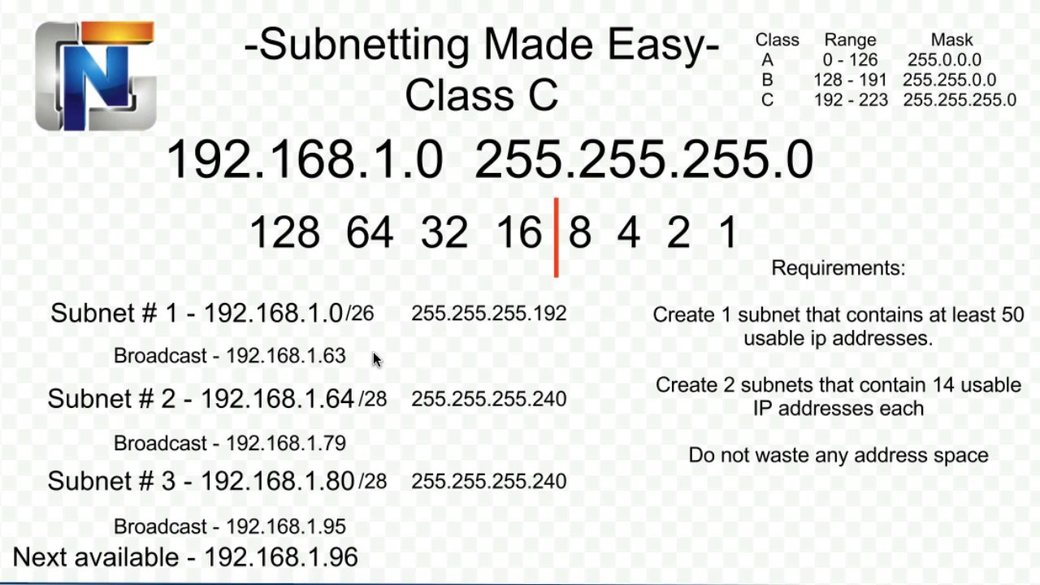
mouse_move(325, 332)
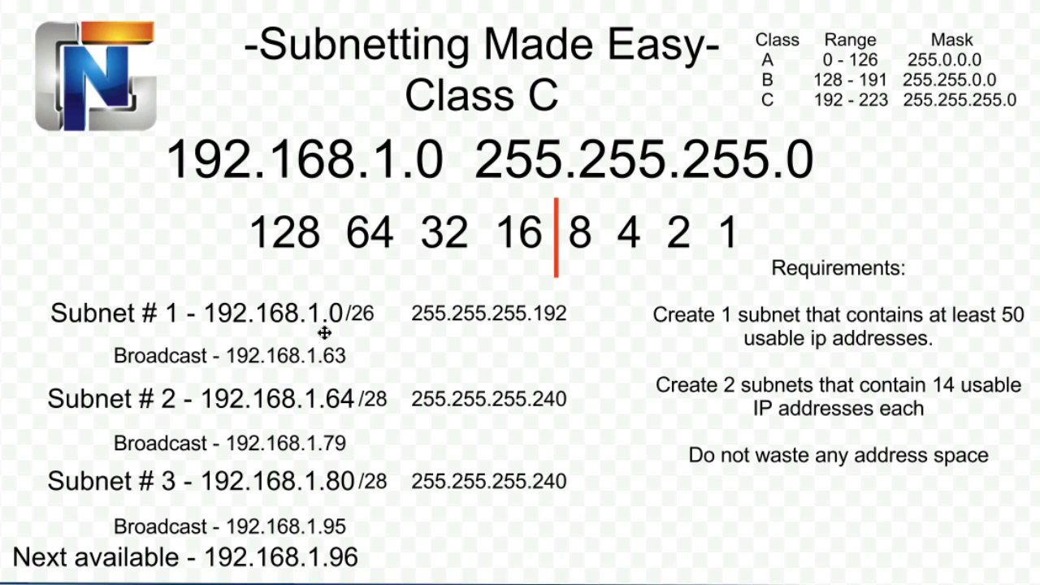
mouse_move(338, 341)
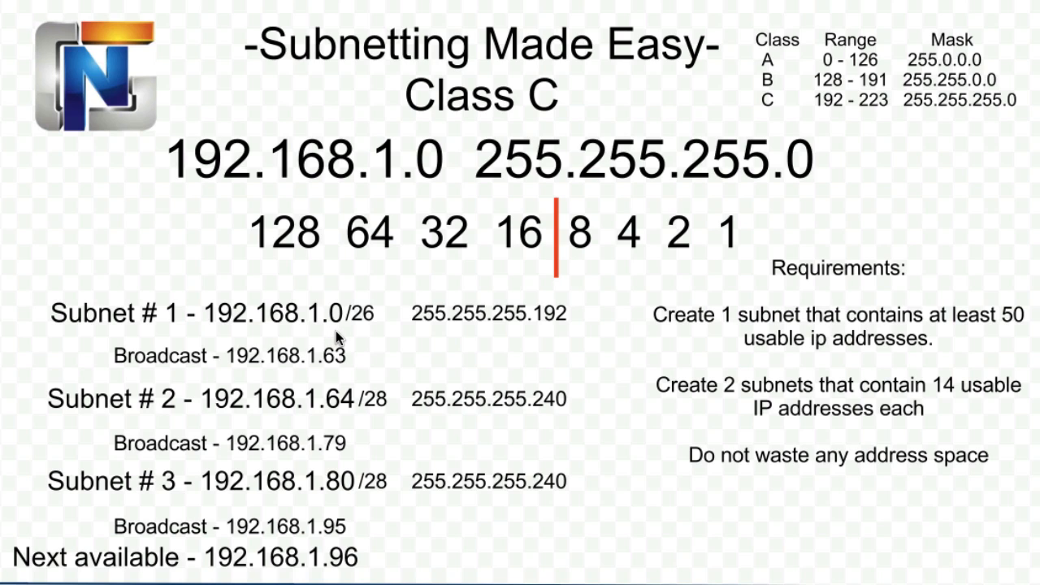
mouse_move(336, 342)
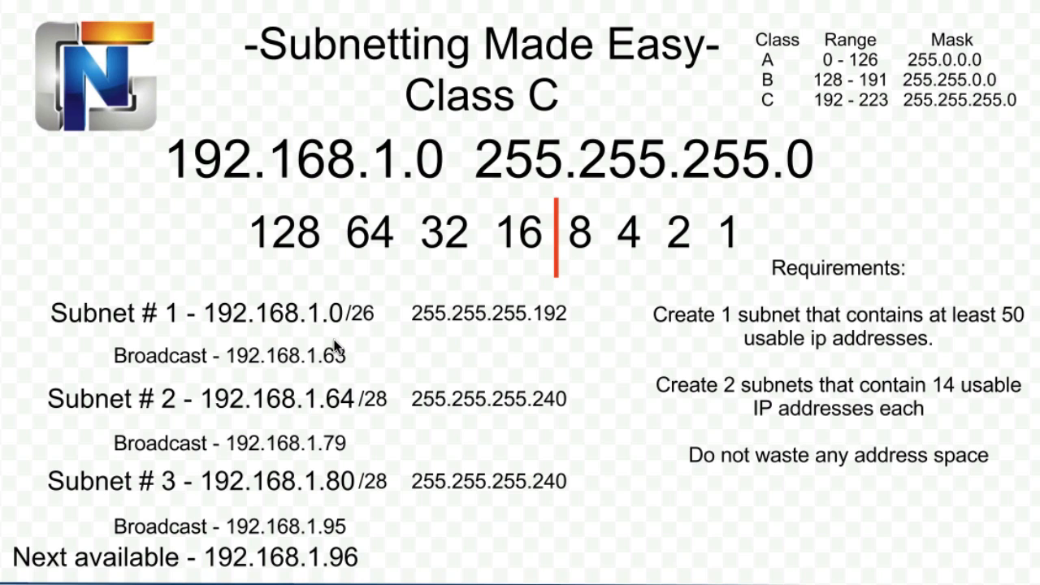
mouse_move(341, 422)
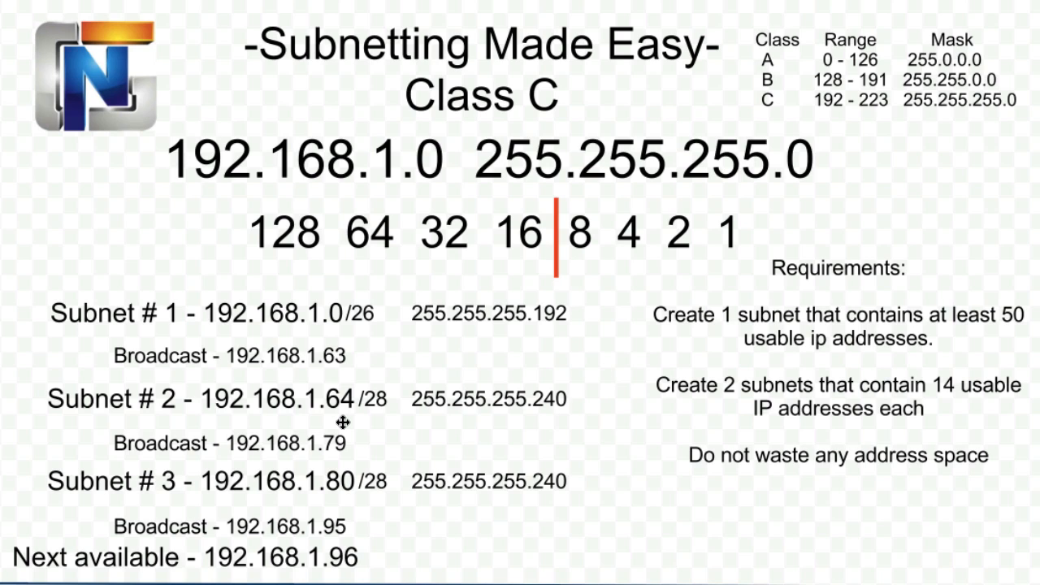
mouse_move(342, 423)
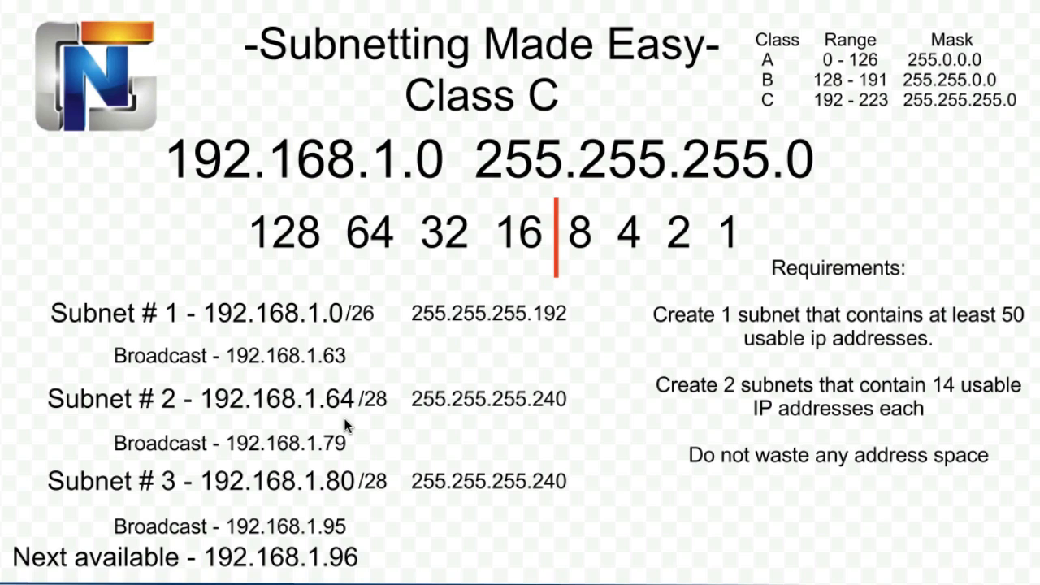
mouse_move(800, 426)
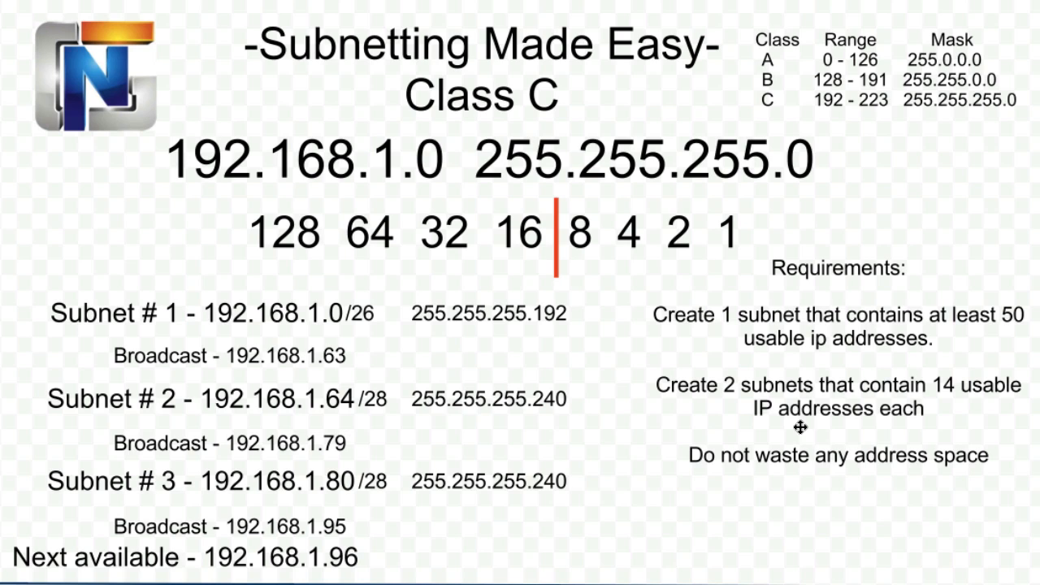
mouse_move(349, 356)
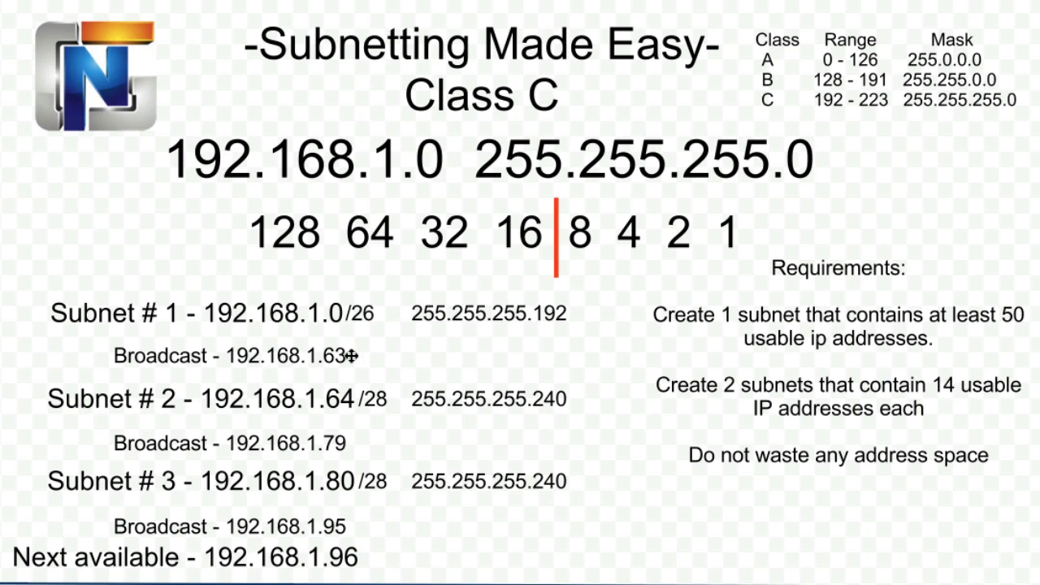
mouse_move(581, 549)
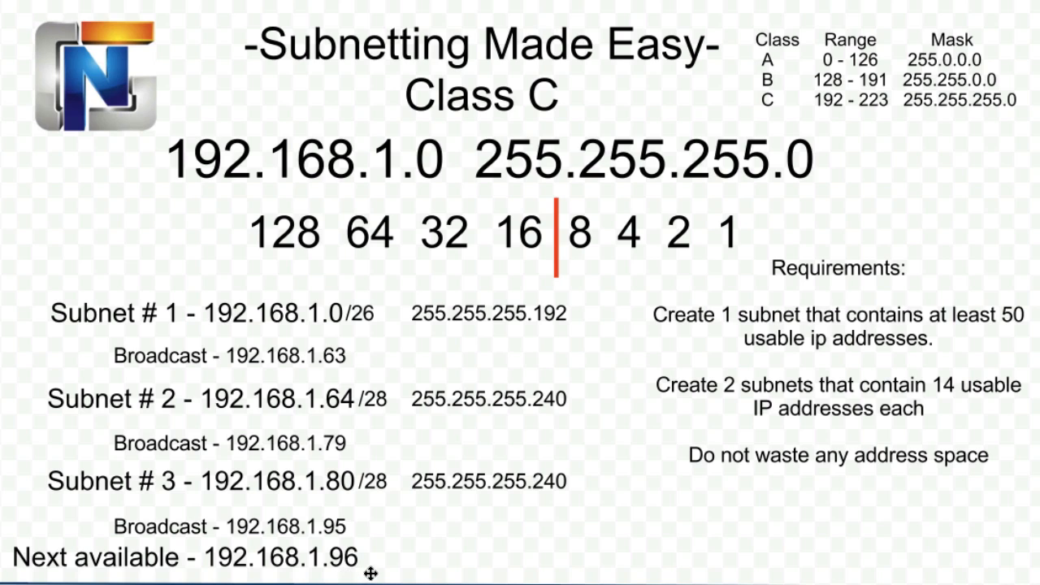
mouse_move(468, 567)
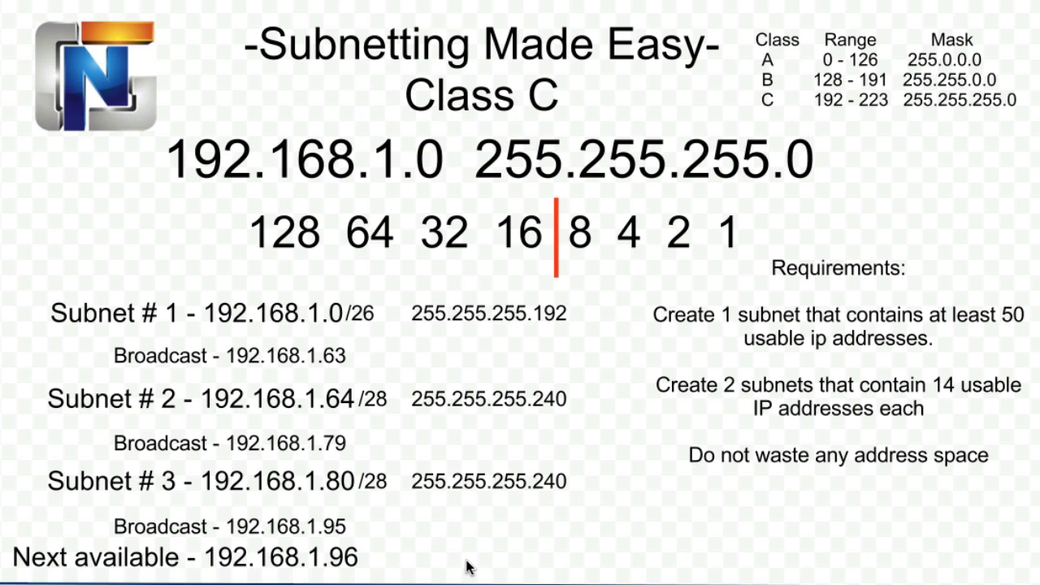
Complete the Next available line as 192.168.1.96 - 192.168.1.255
type("- 192.168.1.255")
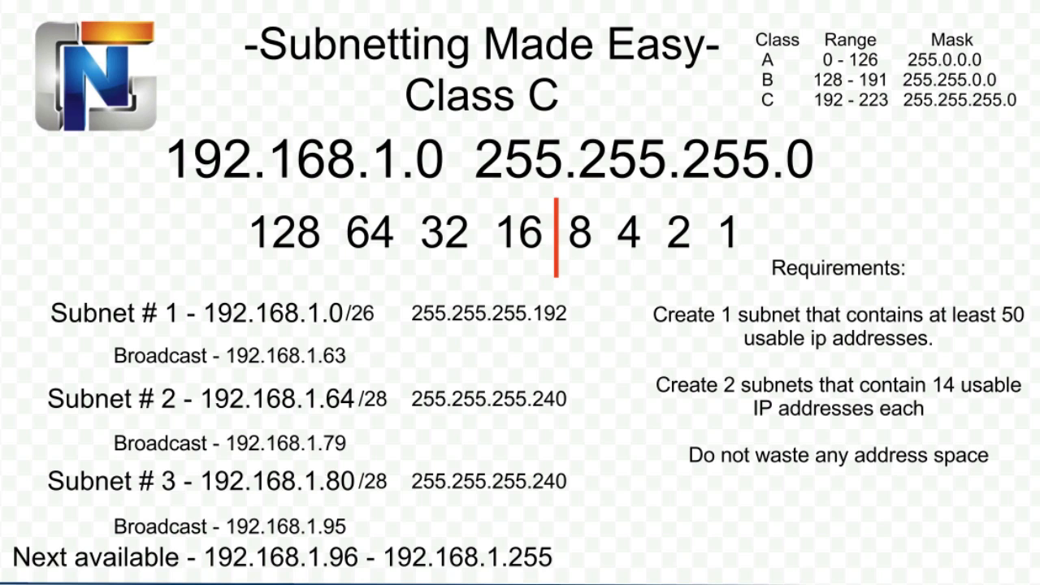
mouse_move(290, 234)
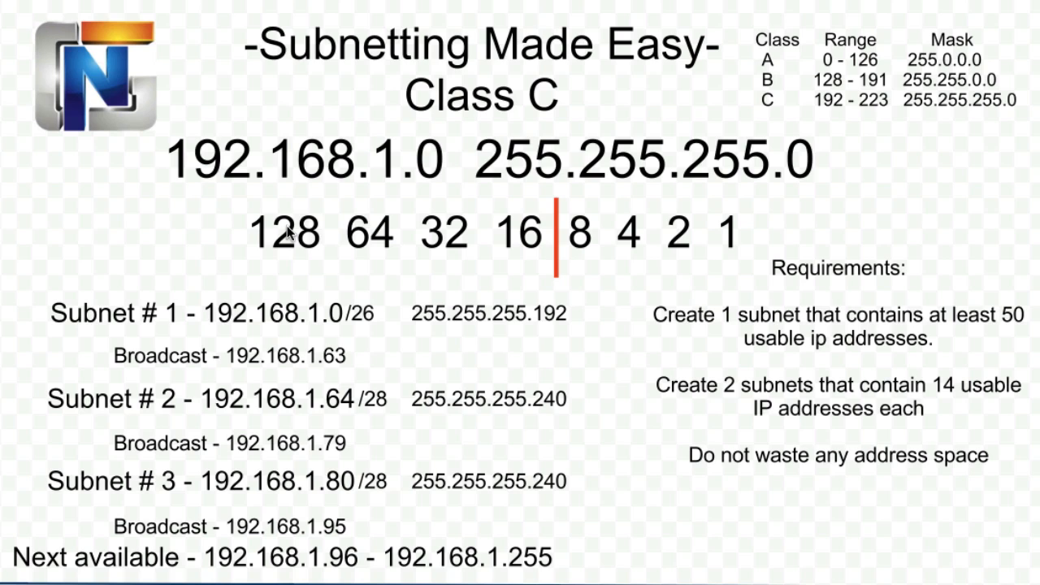